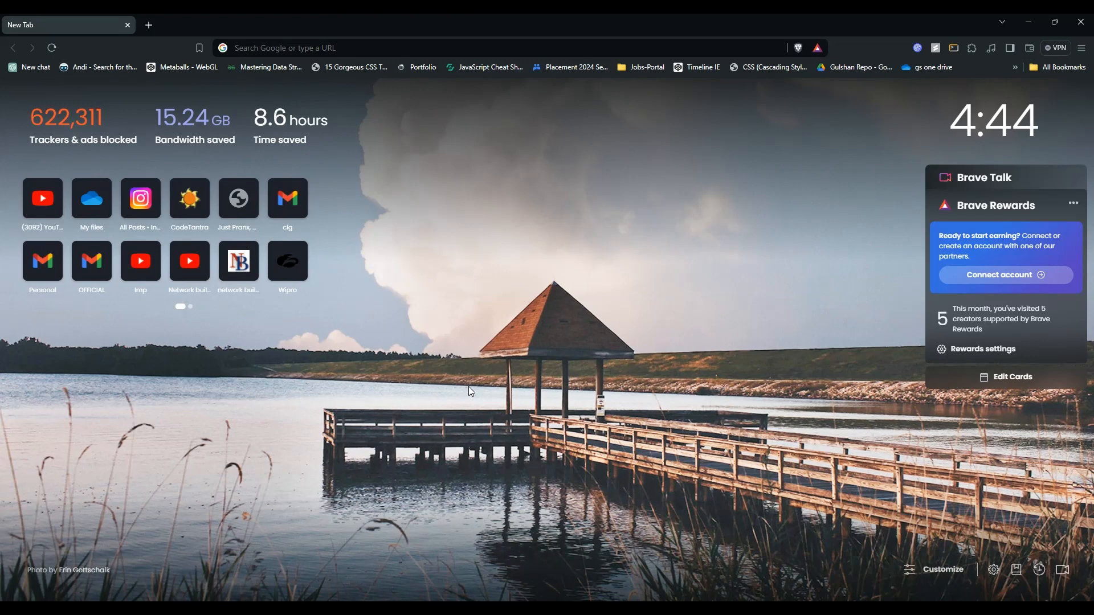
pyautogui.moveTo(461, 380)
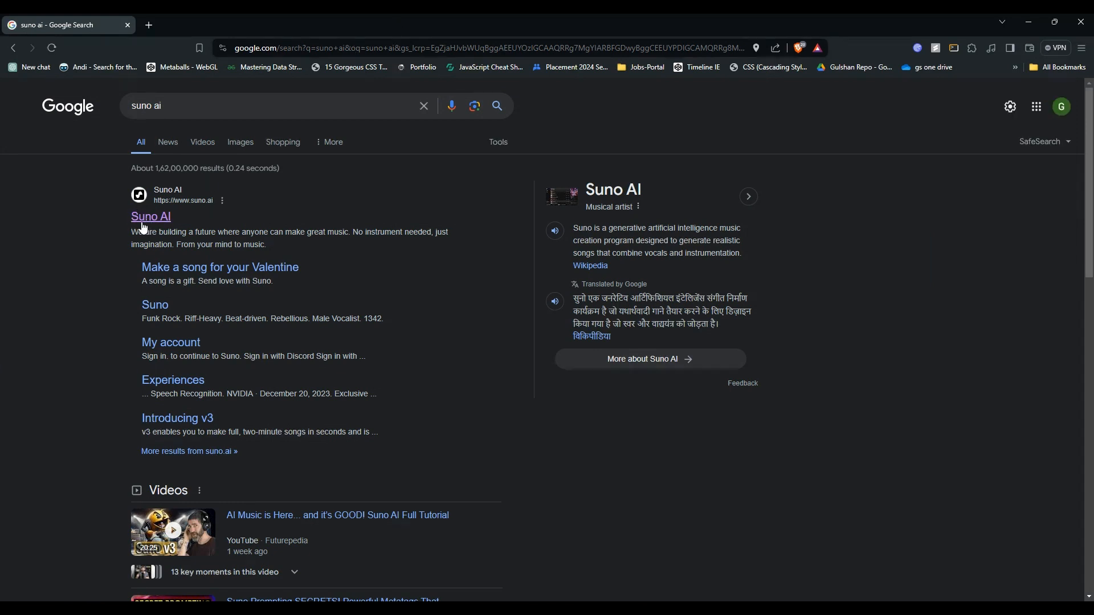
# Open suno.com from the 'Suno AI' Google search result.
pyautogui.click(150, 217)
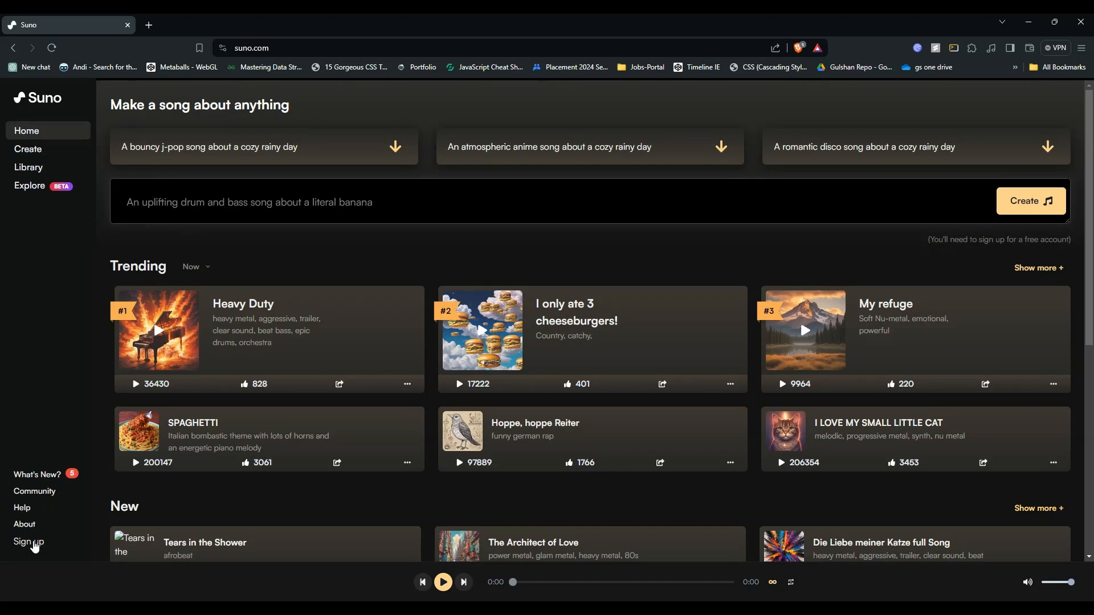
pyautogui.moveTo(95, 528)
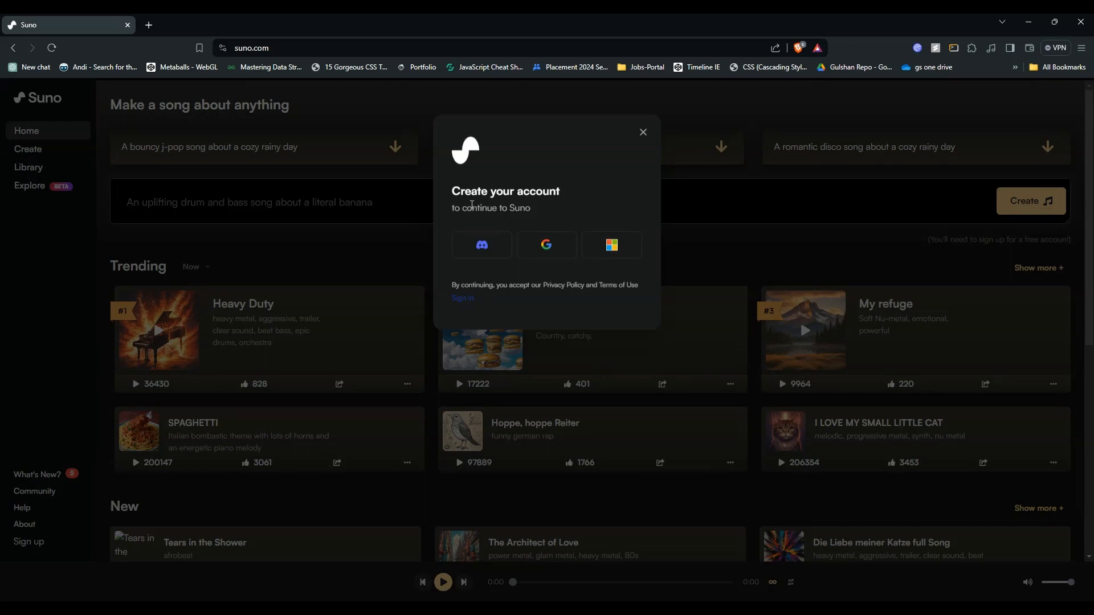
pyautogui.moveTo(536, 216)
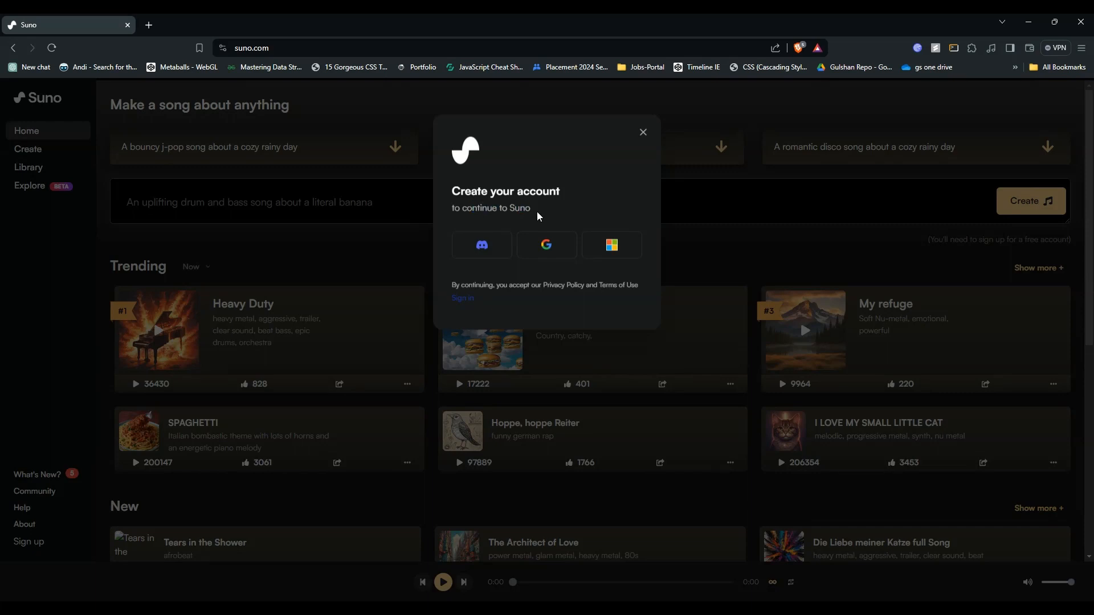
pyautogui.moveTo(481, 245)
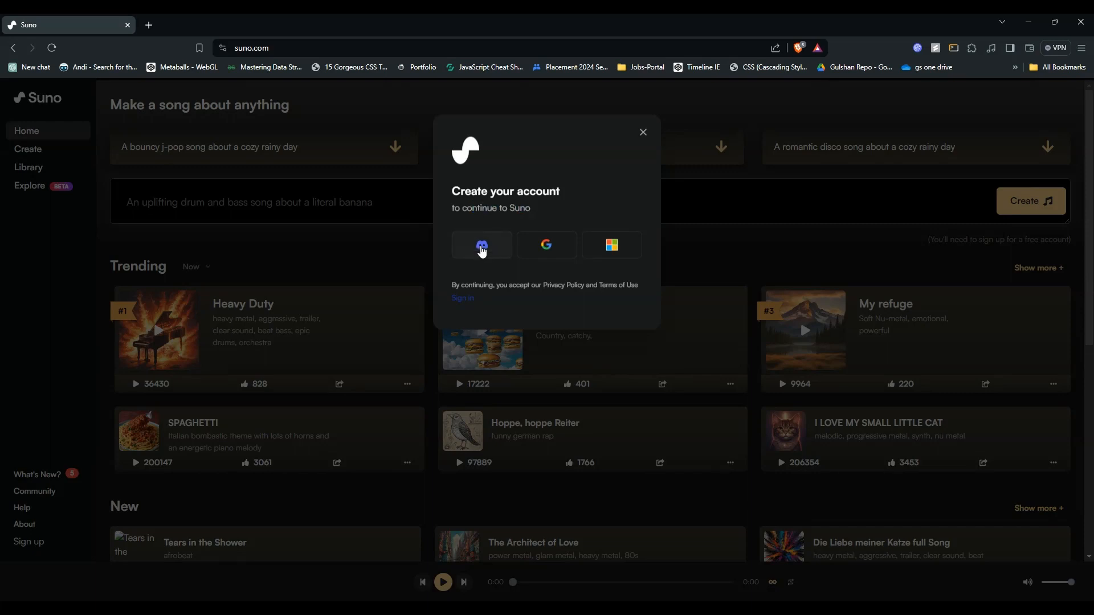
pyautogui.moveTo(546, 245)
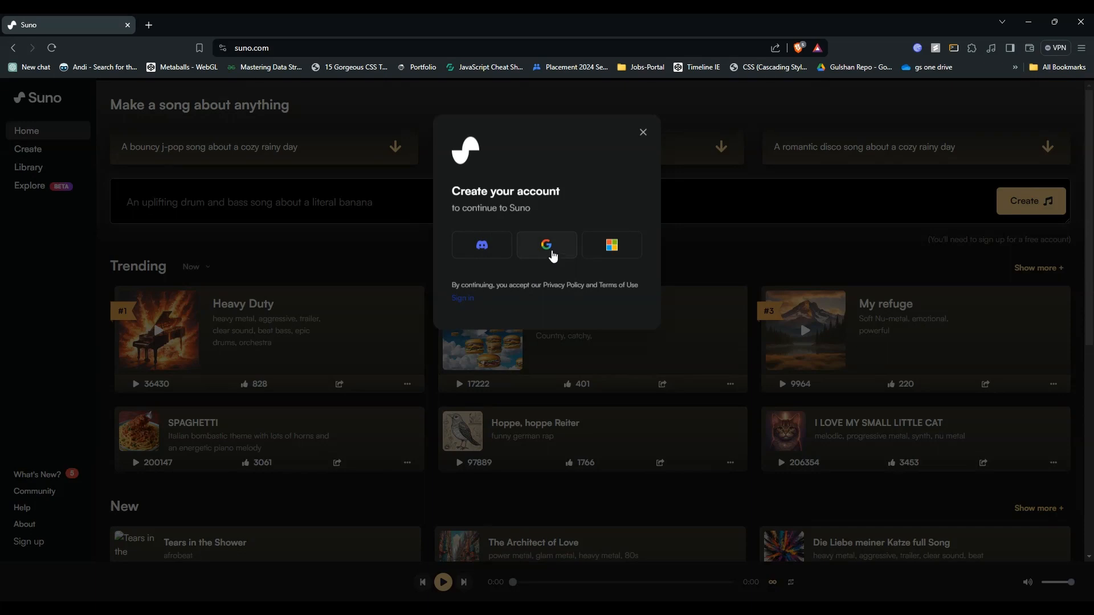
pyautogui.moveTo(611, 245)
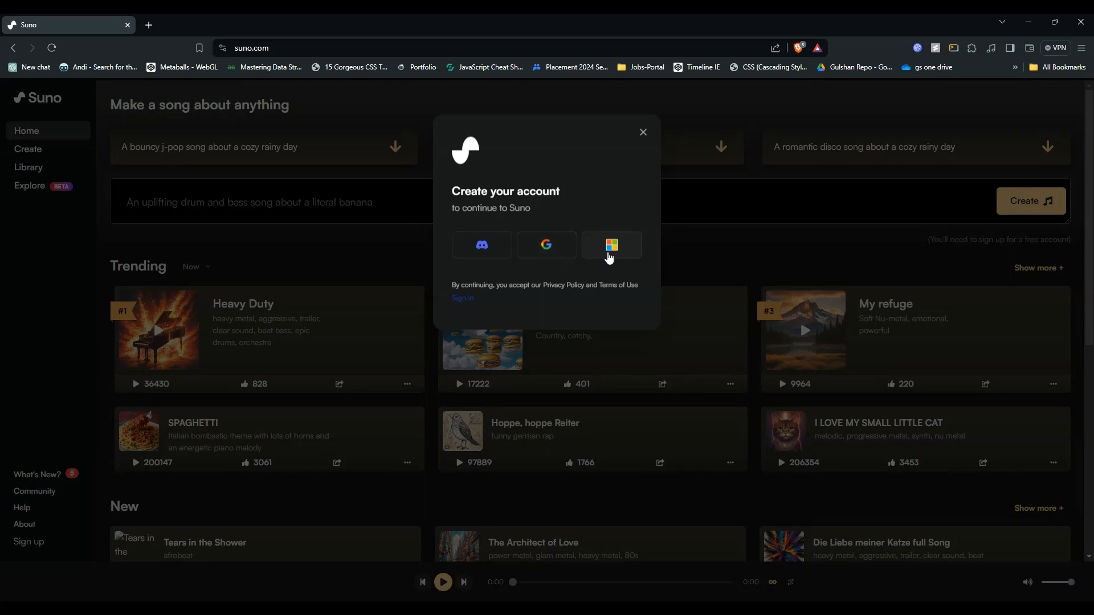
# Sign in to suno.com with the chosen Google account and confirm Continue.
pyautogui.click(546, 245)
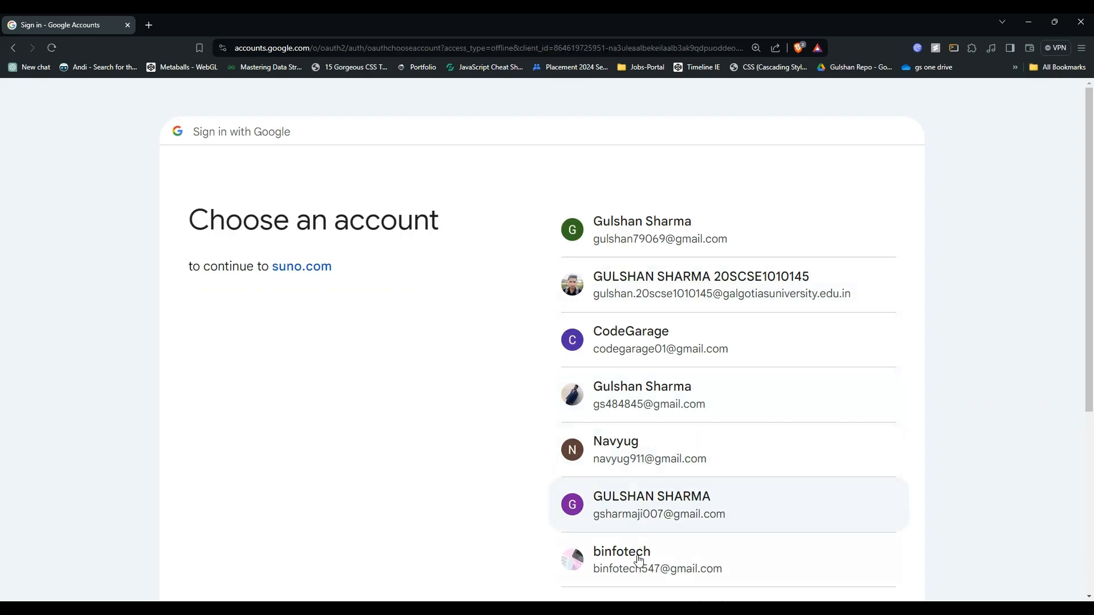
pyautogui.click(656, 558)
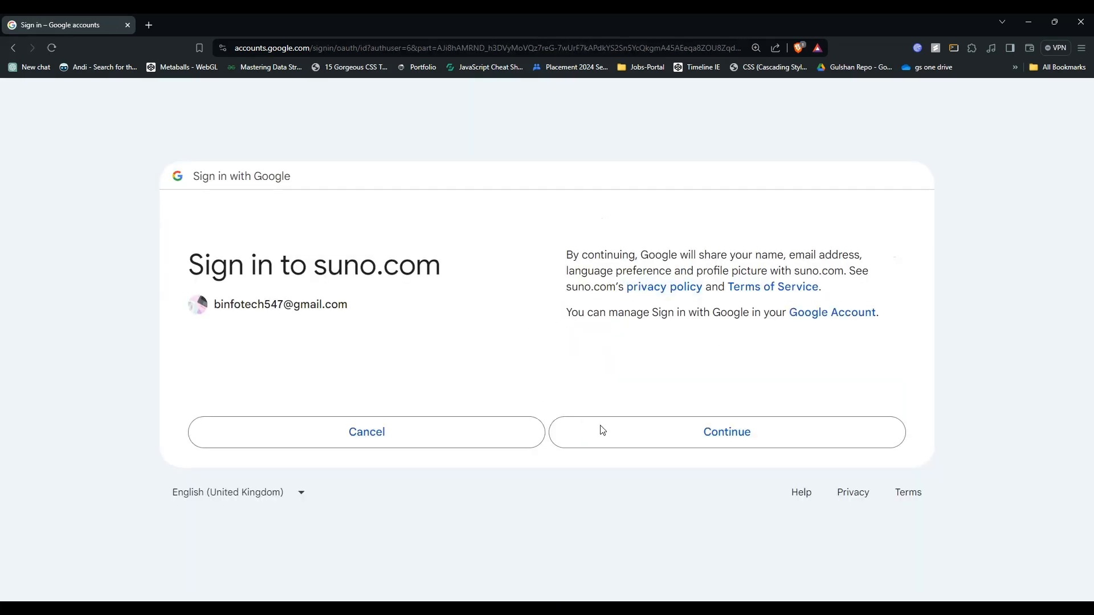
pyautogui.click(726, 432)
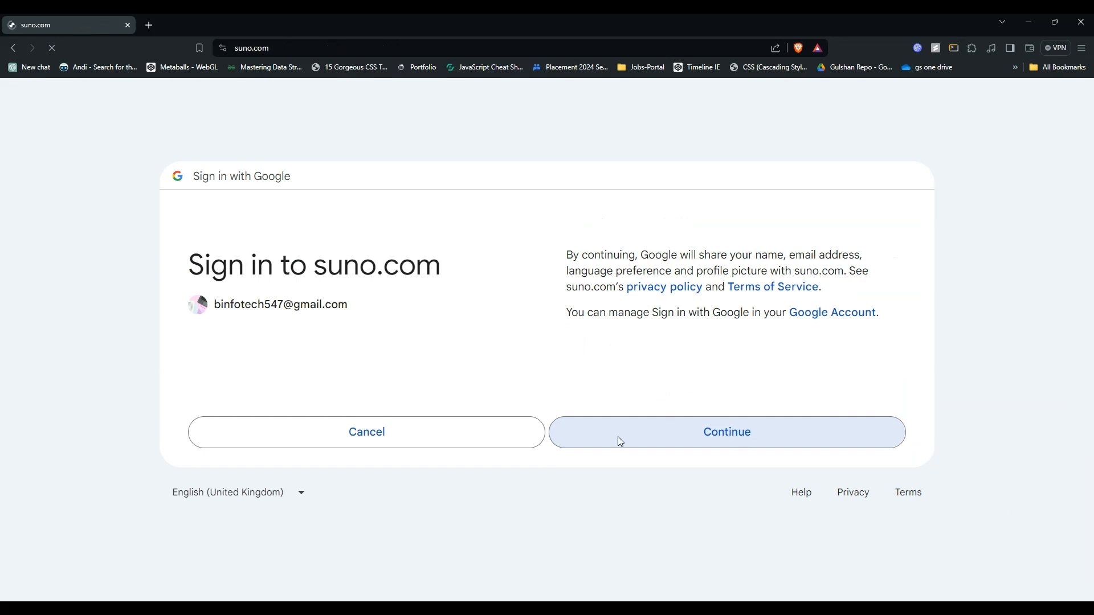
pyautogui.click(726, 432)
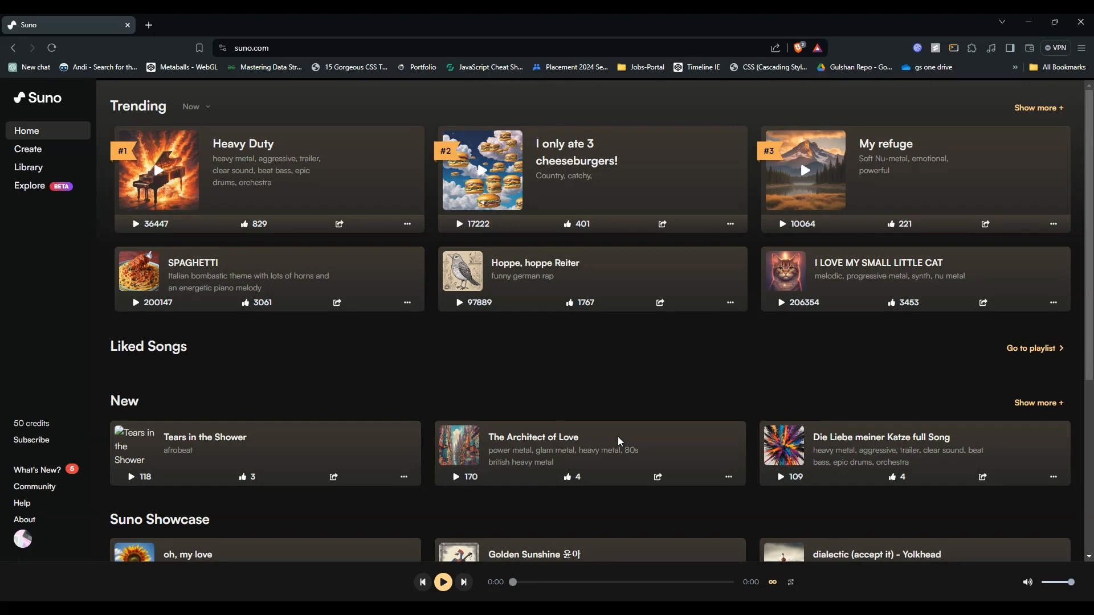
pyautogui.moveTo(607, 422)
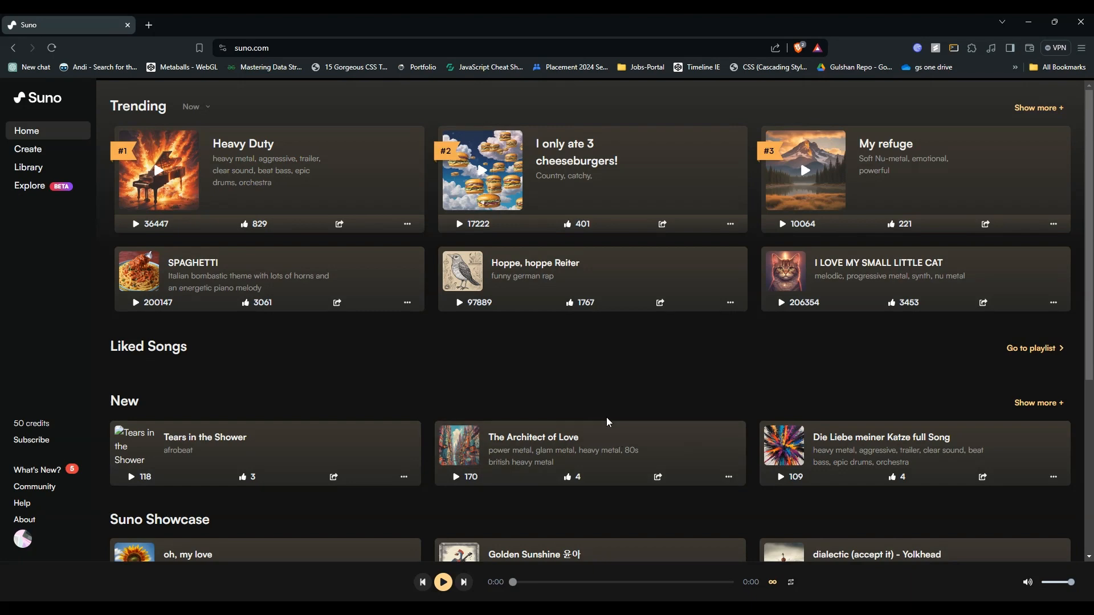
pyautogui.moveTo(49, 151)
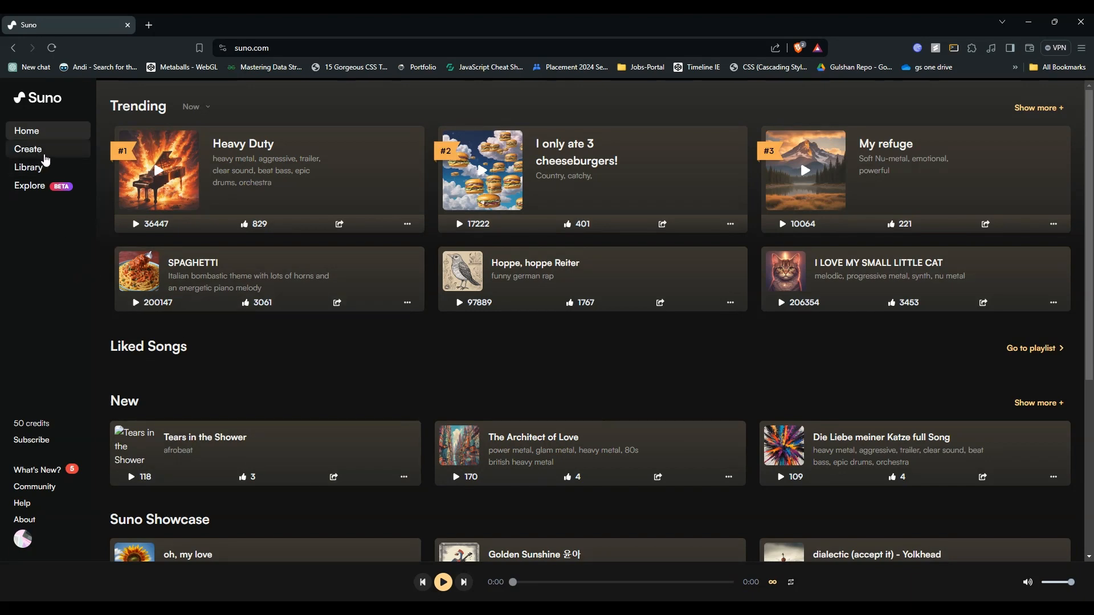
# Generate 'Blooming Love' pop tropical songs about flowers from the Create page.
pyautogui.click(27, 148)
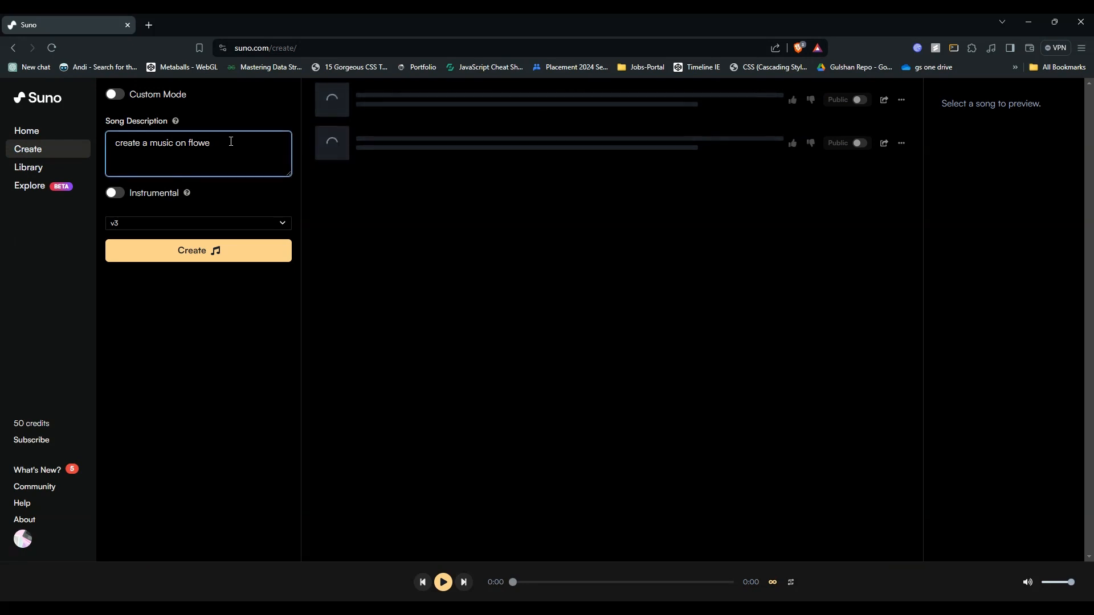
pyautogui.write('cr')
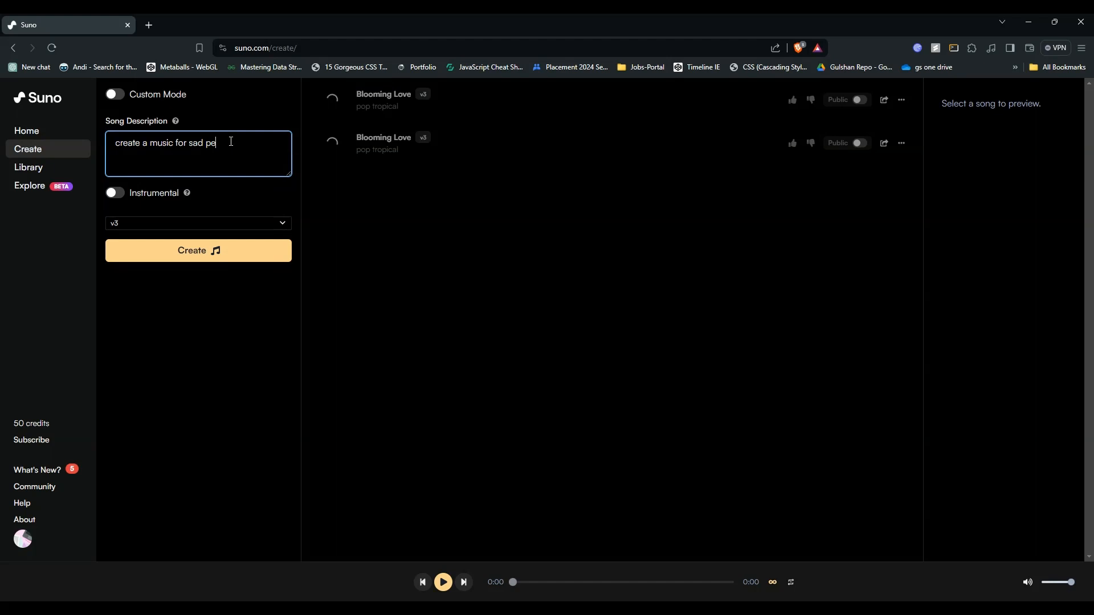
# Describe music for a sad person and switch on Instrumental.
pyautogui.write('rson')
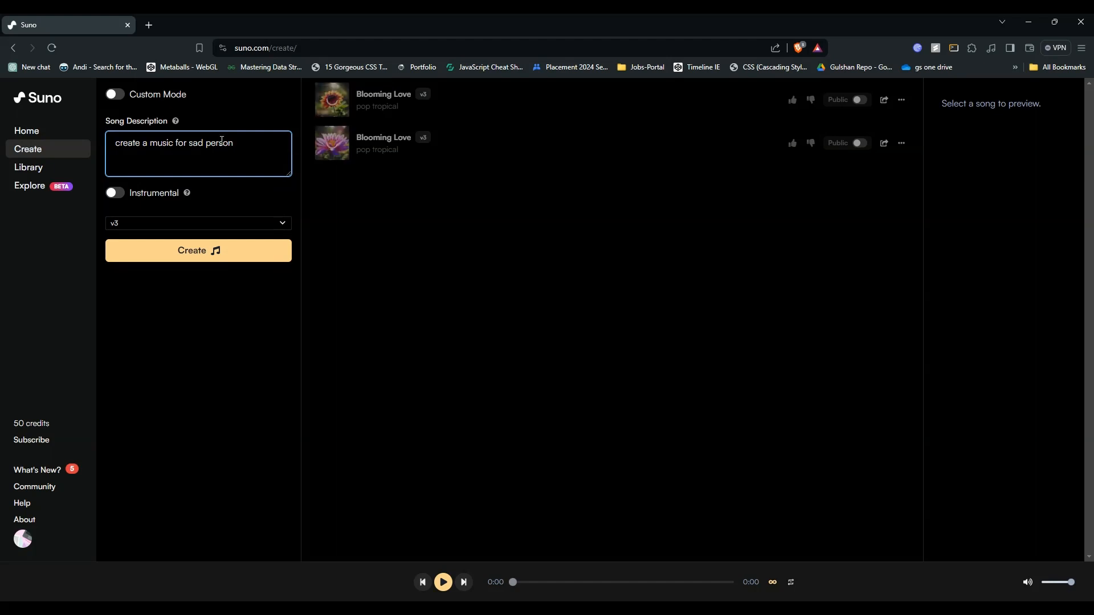
pyautogui.click(114, 193)
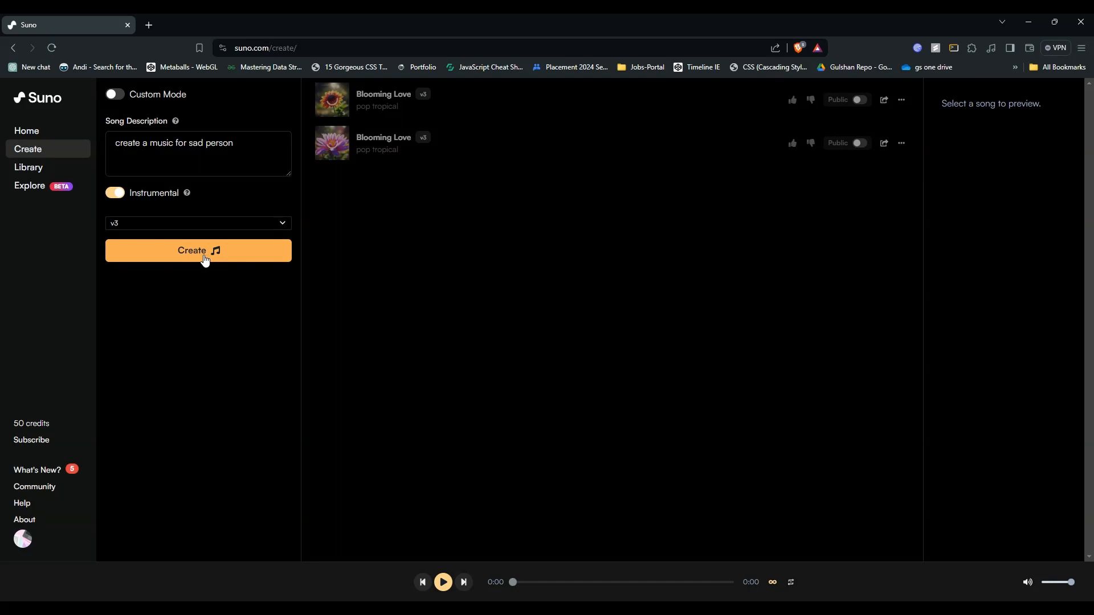
# Generate two 'Shadows of Solitude' instrumental piano ballad tracks from the sad-person description.
pyautogui.click(197, 251)
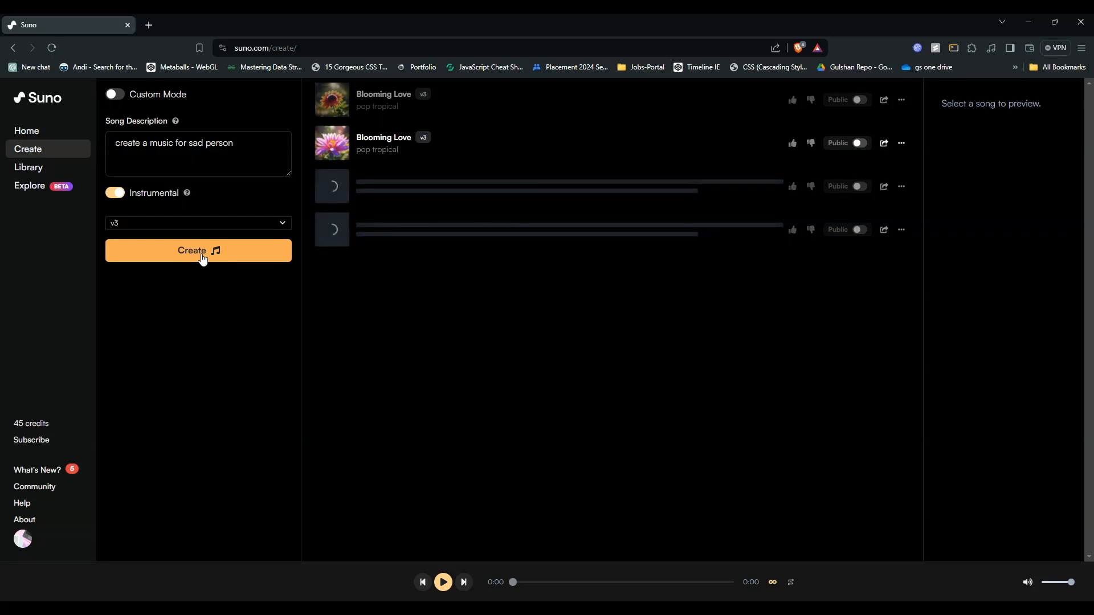
pyautogui.click(199, 250)
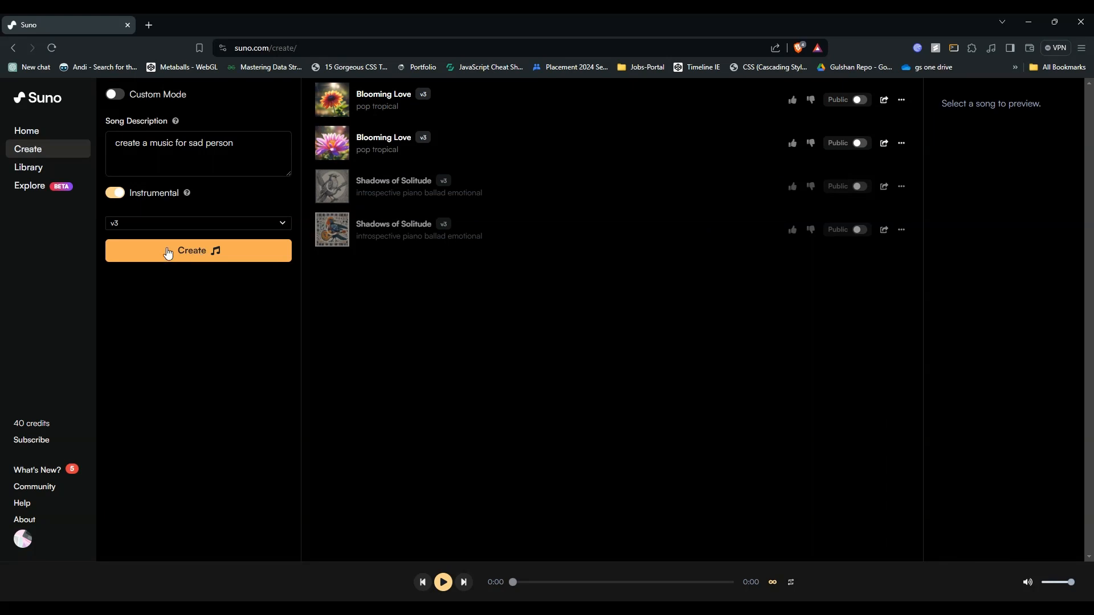
pyautogui.moveTo(39, 447)
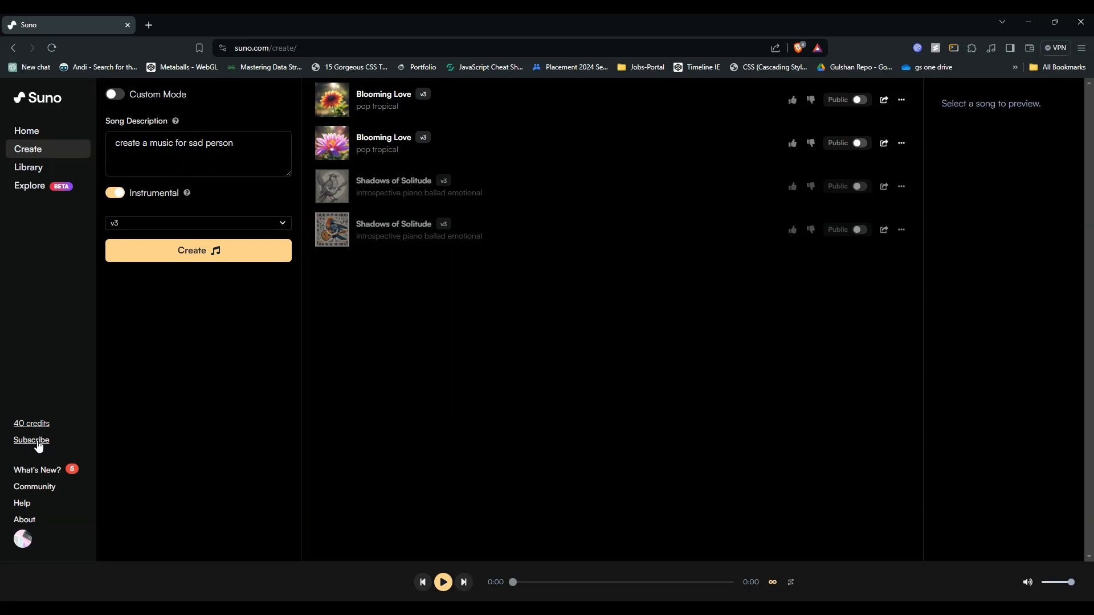
# View the Manage Subscription page's Basic, Pro and Premier yearly plans and credit allowances.
pyautogui.click(32, 441)
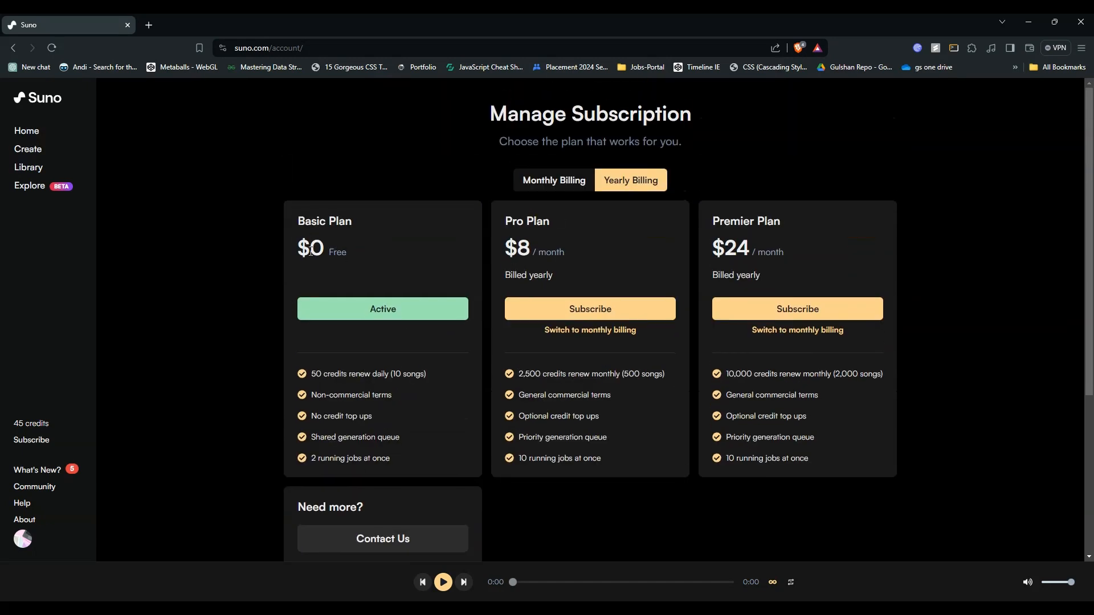
pyautogui.scroll(-3)
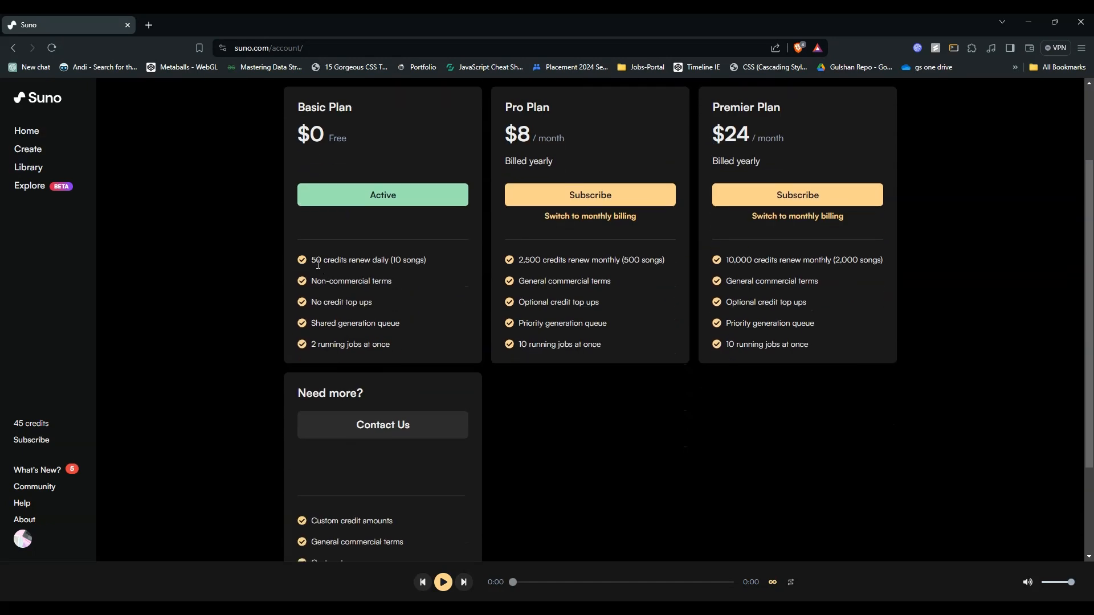
pyautogui.moveTo(436, 269)
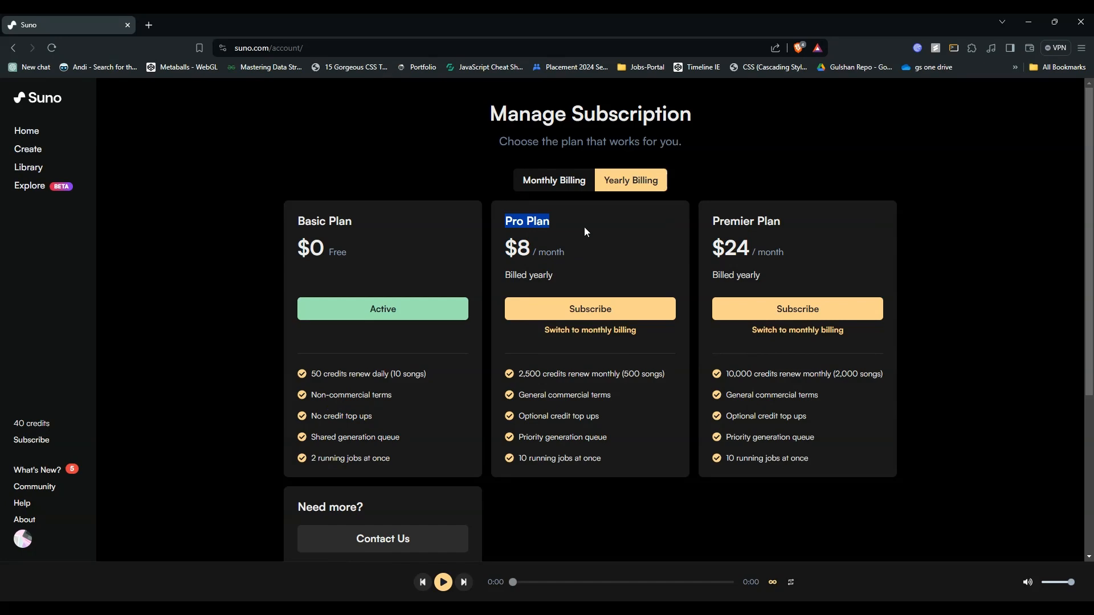
pyautogui.scroll(-3)
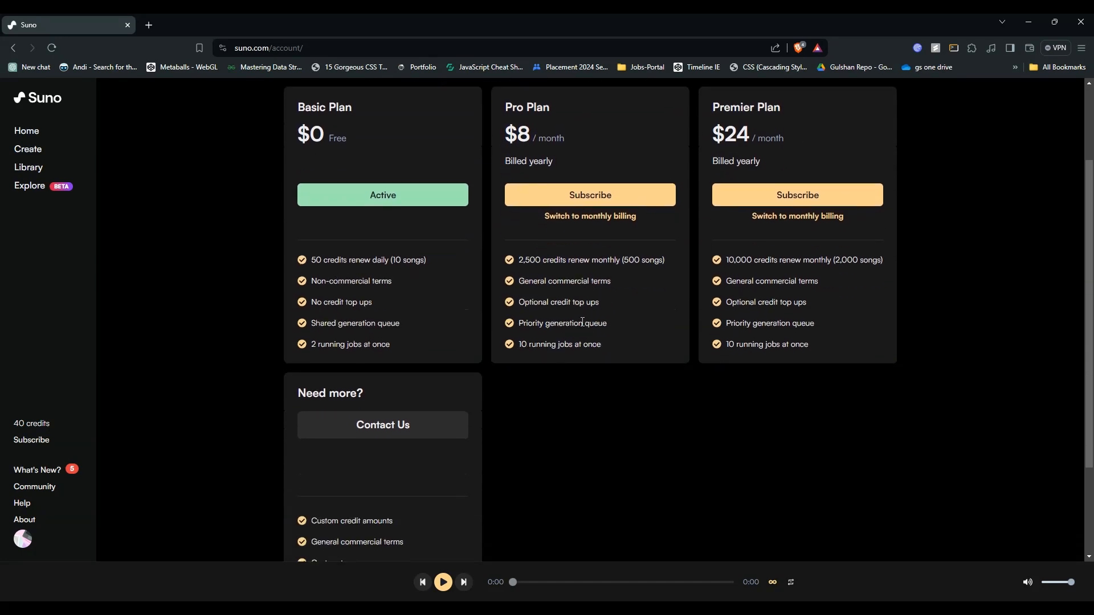
pyautogui.scroll(-3)
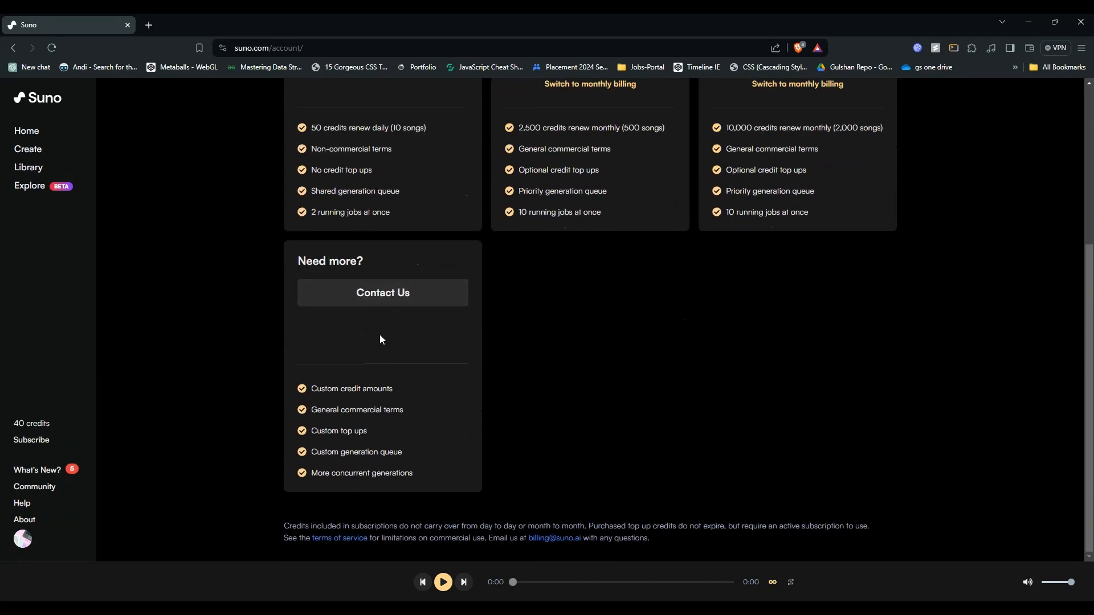
pyautogui.scroll(3)
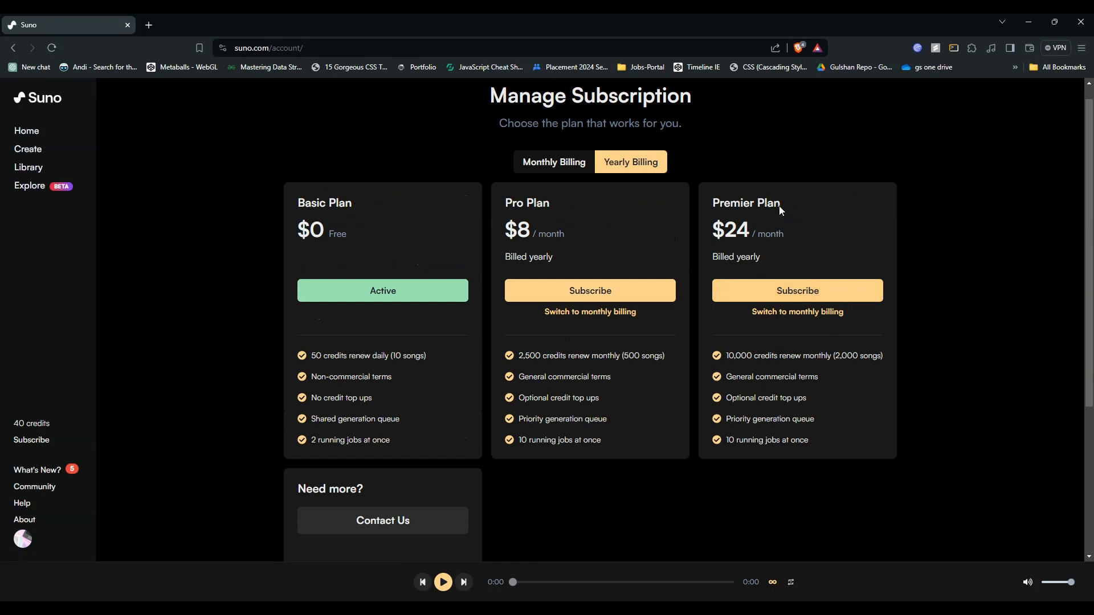
pyautogui.moveTo(548, 348)
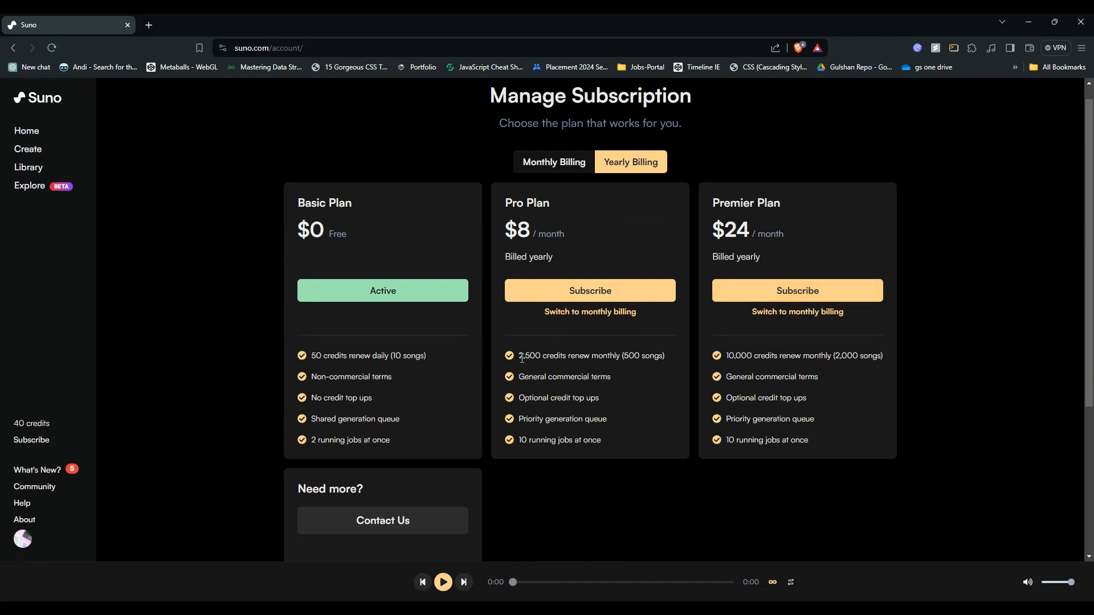
pyautogui.moveTo(604, 441)
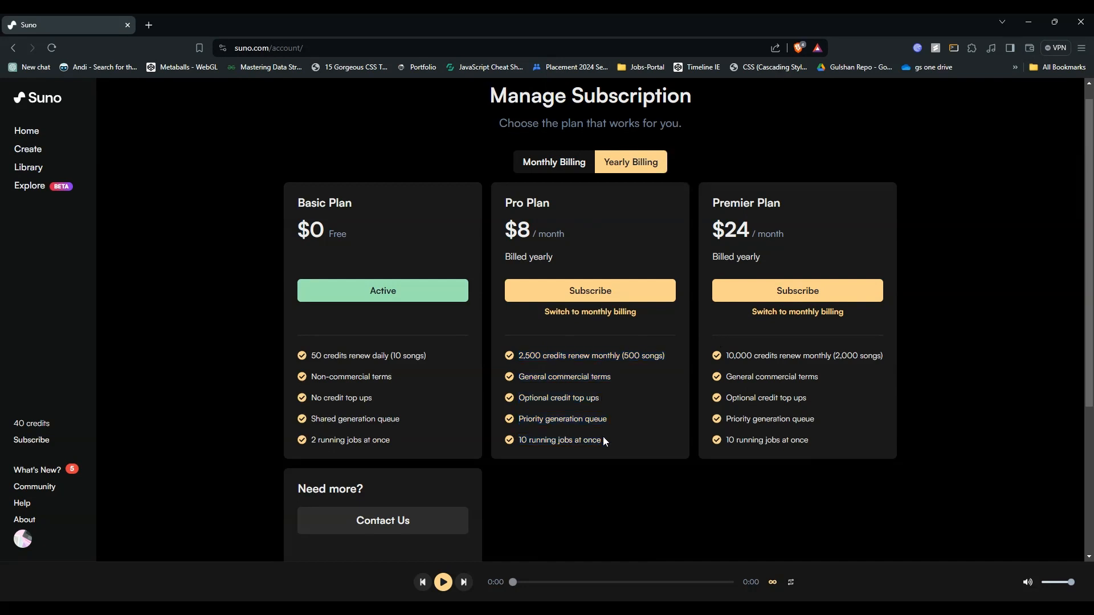
pyautogui.moveTo(589, 291)
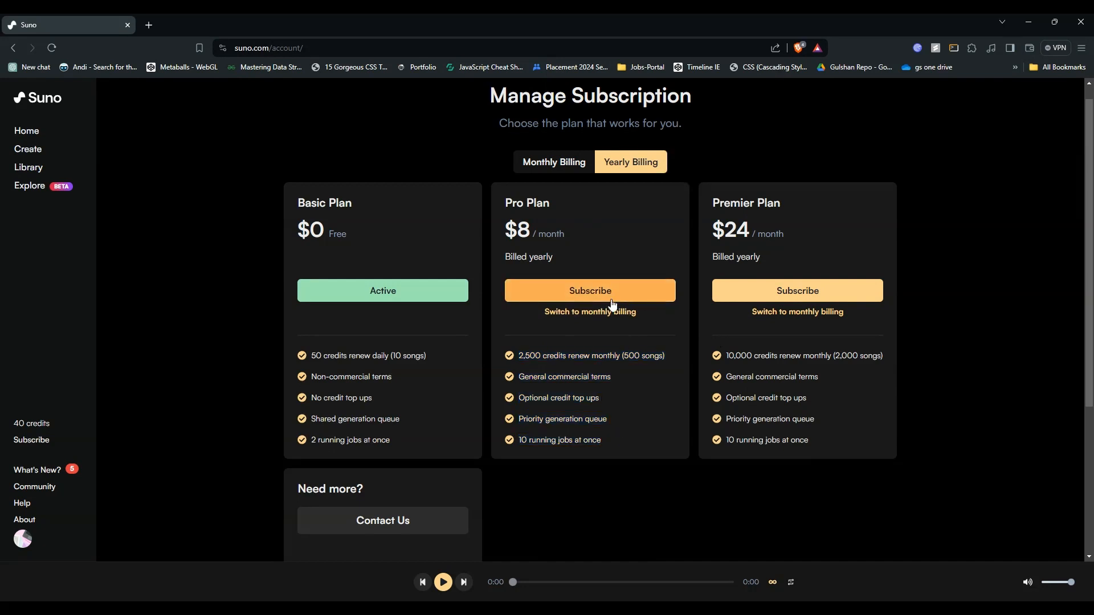